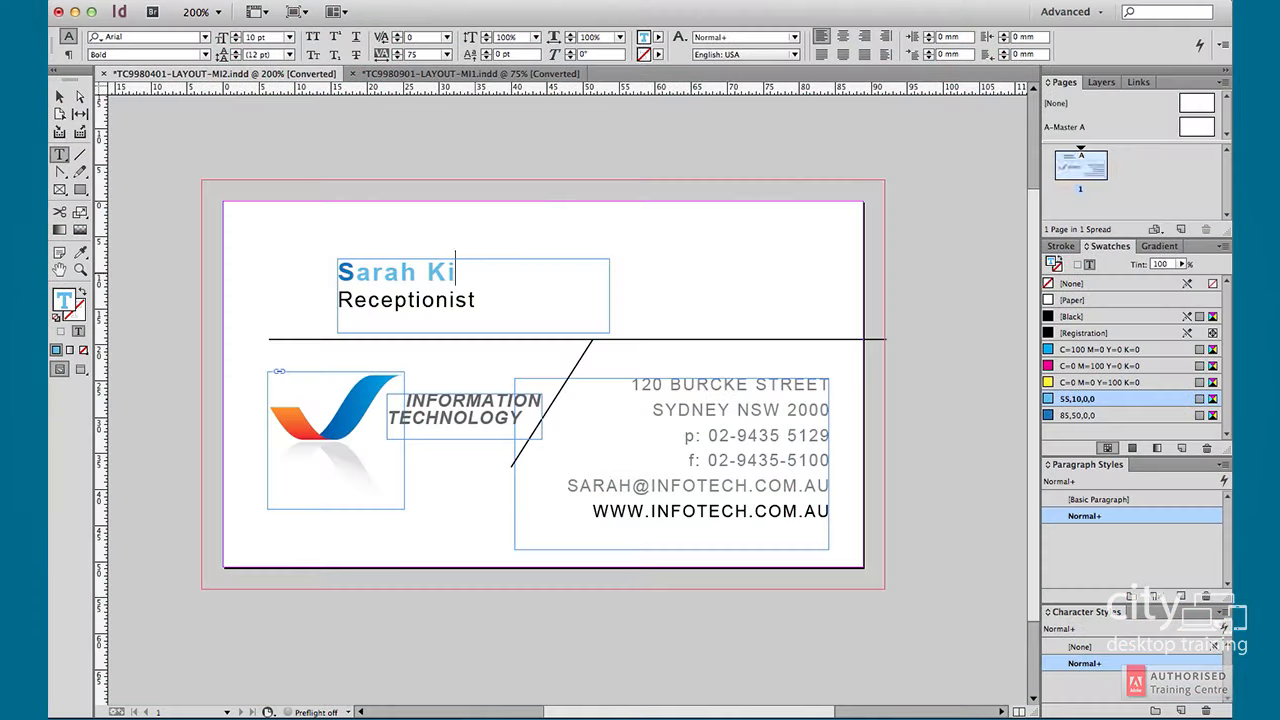
Switch from the business card document tab to the PluralistAliteCatalog spread
click(460, 73)
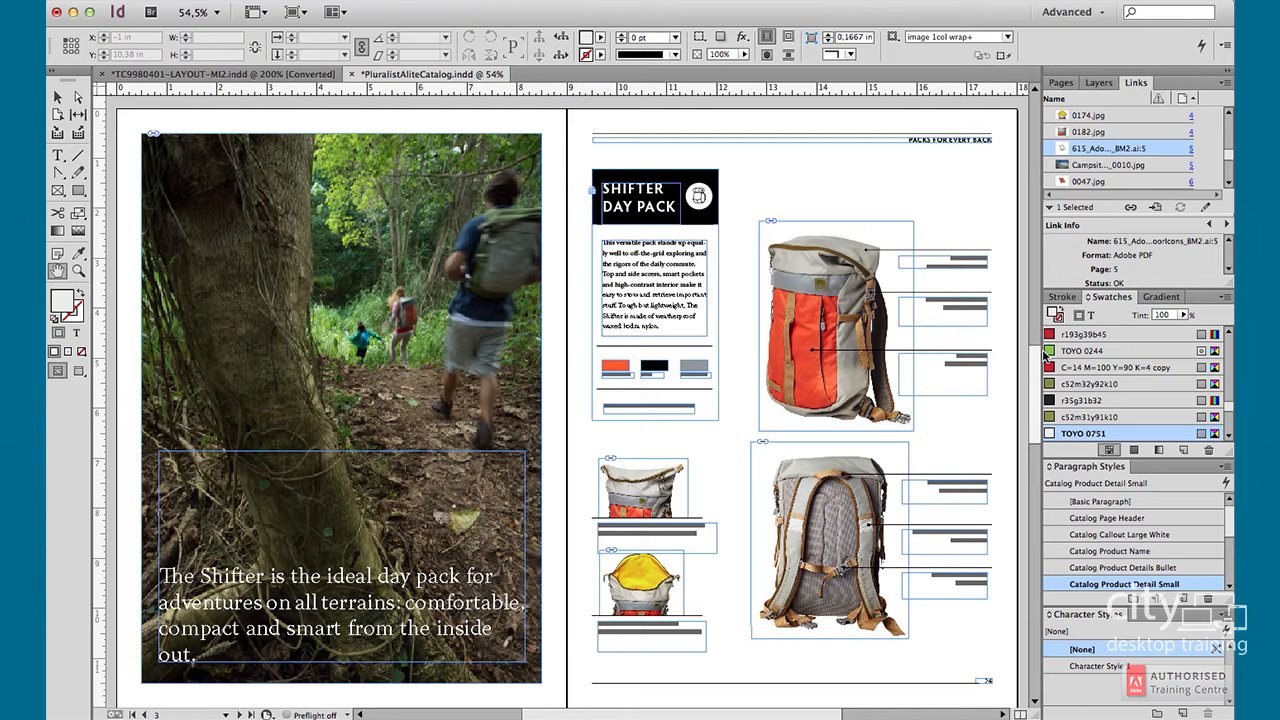
click(450, 72)
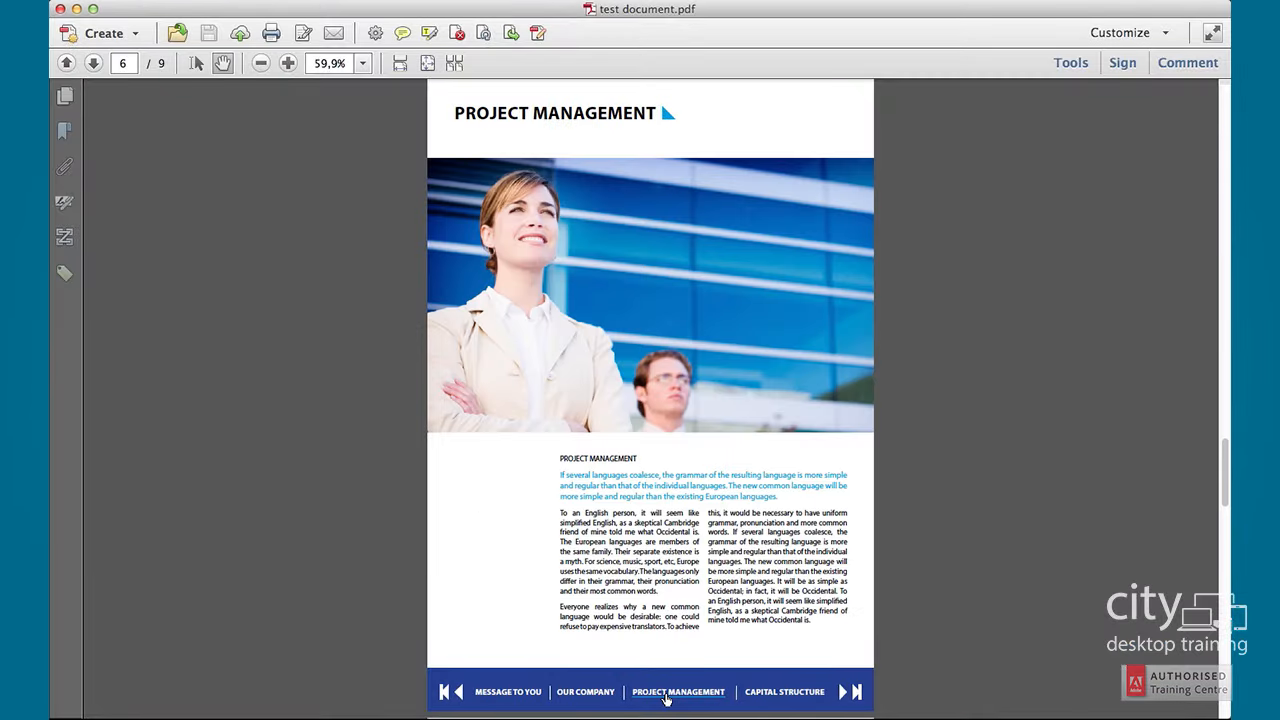
Page forward through test document.pdf to the Project Management page
click(585, 691)
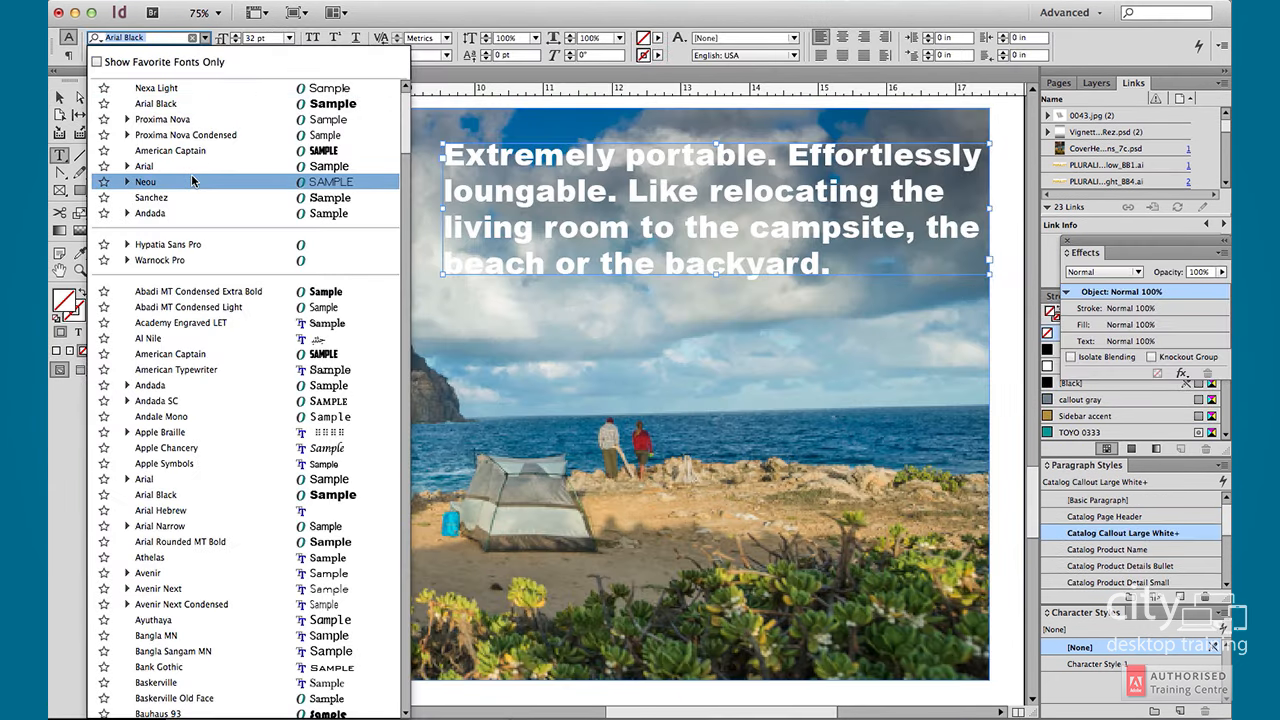
Add glyphs from the Glyphs panel as bullet characters for the product-feature list
click(145, 181)
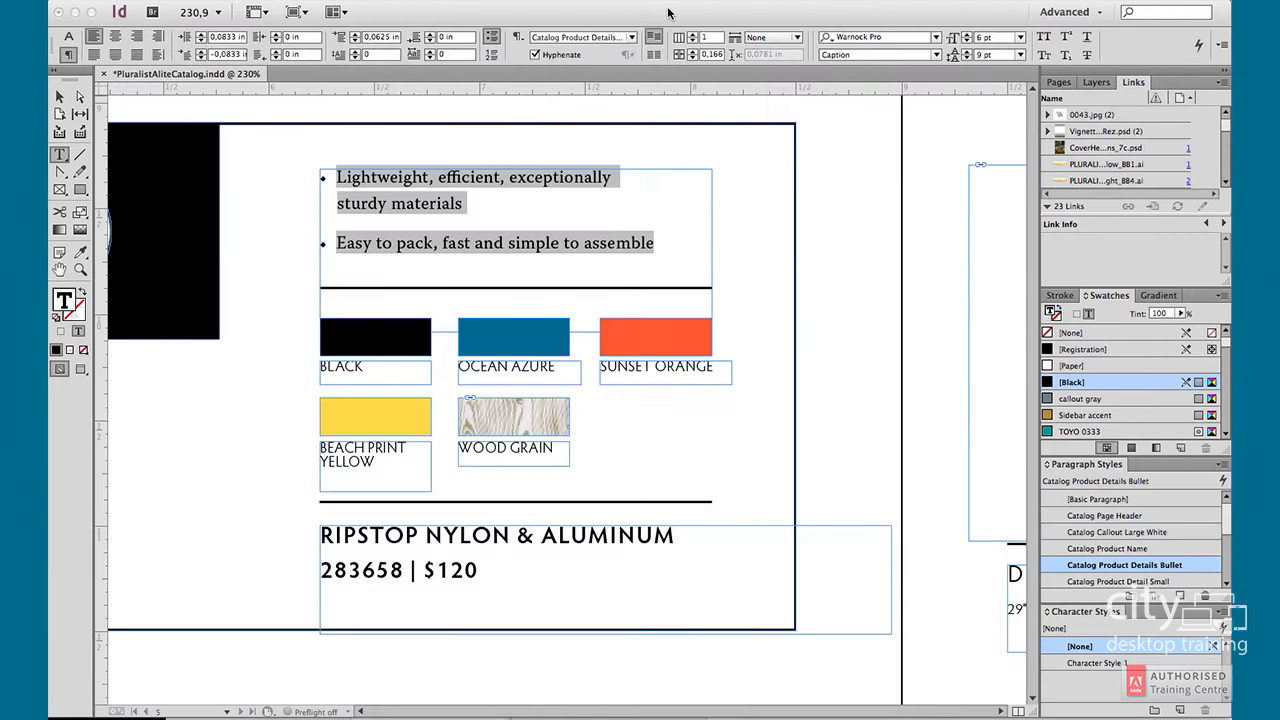
click(491, 37)
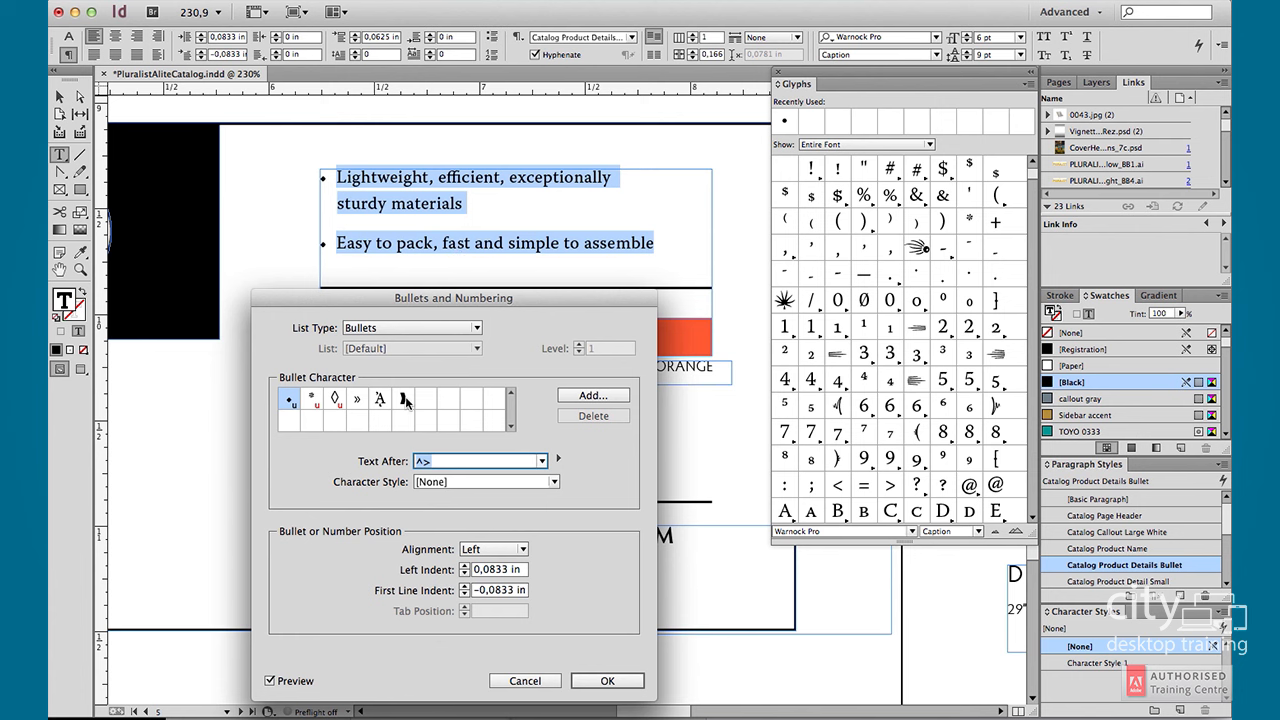
click(607, 680)
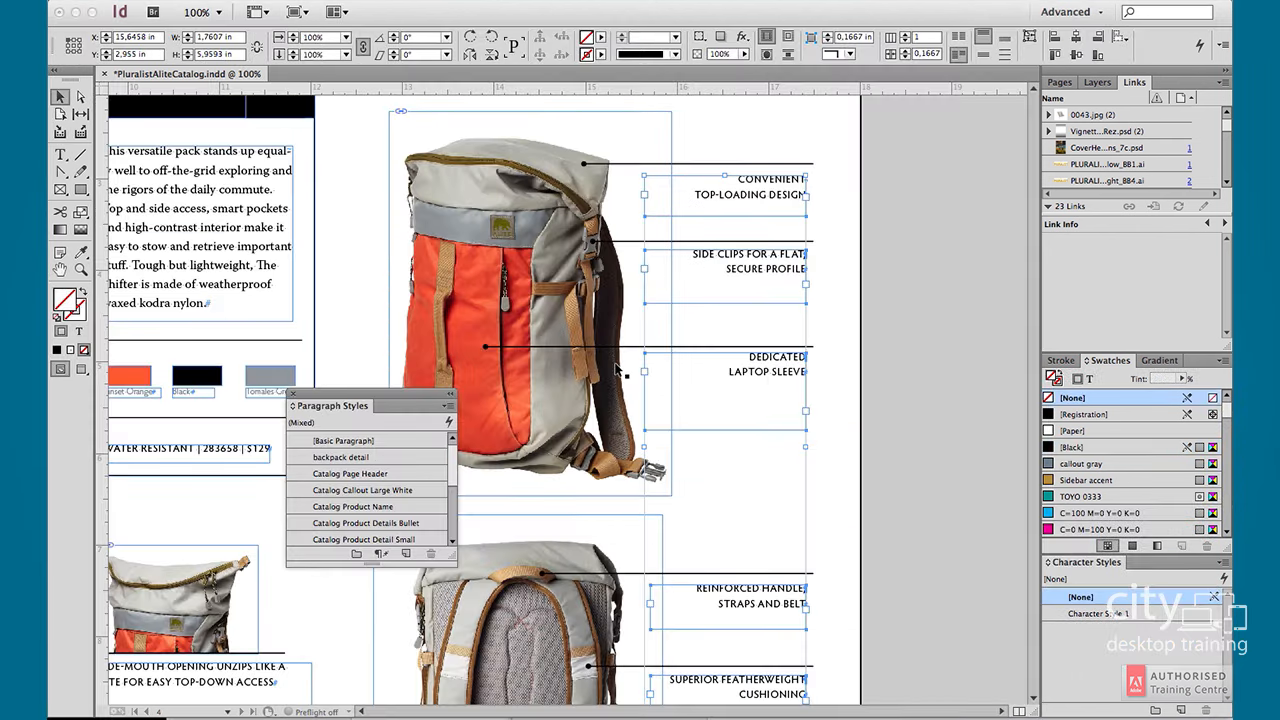
Apply the 'backpack detail' paragraph style to the selected backpack feature callouts
click(342, 457)
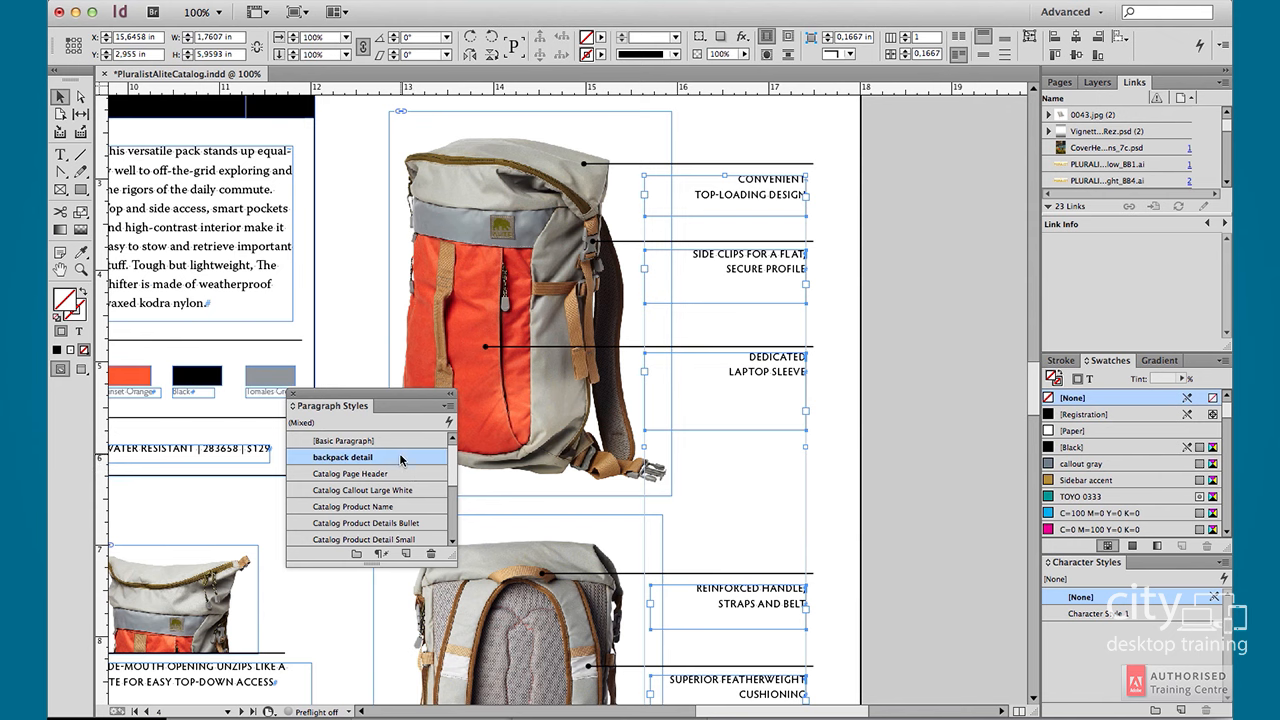
click(360, 539)
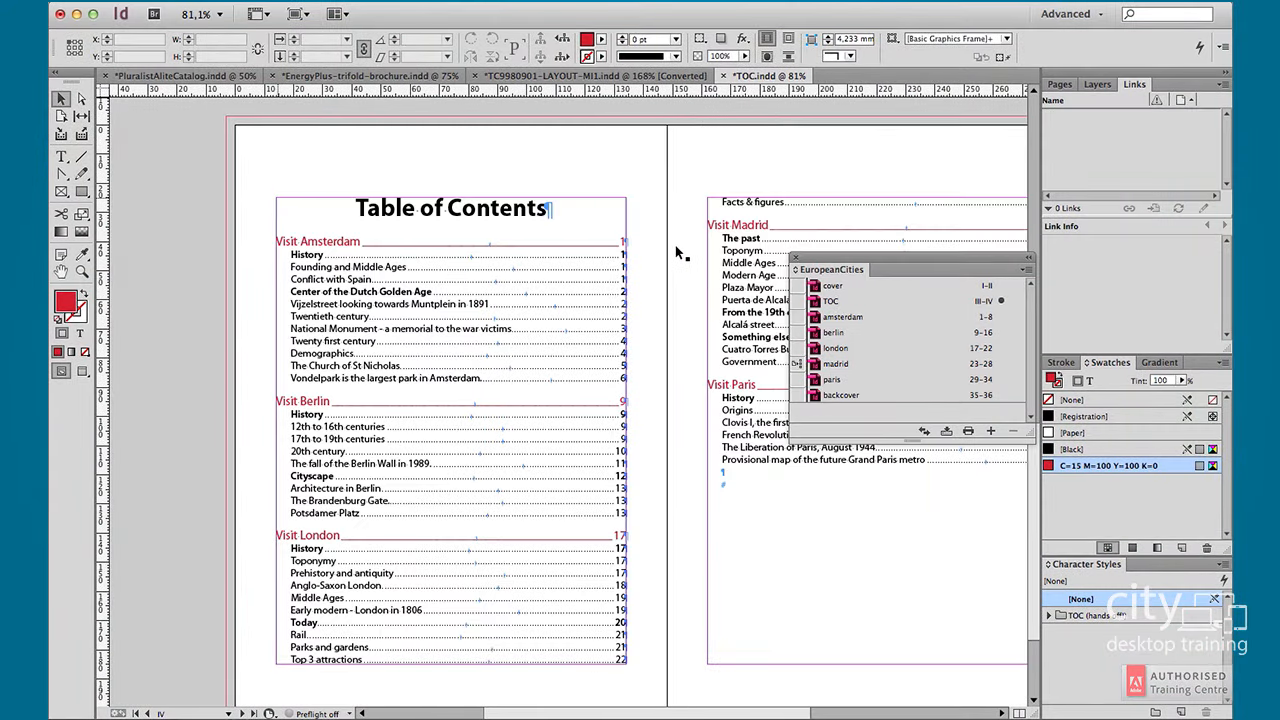
Export the Energy Plus report with the Smallest File Size preset and view it
click(175, 73)
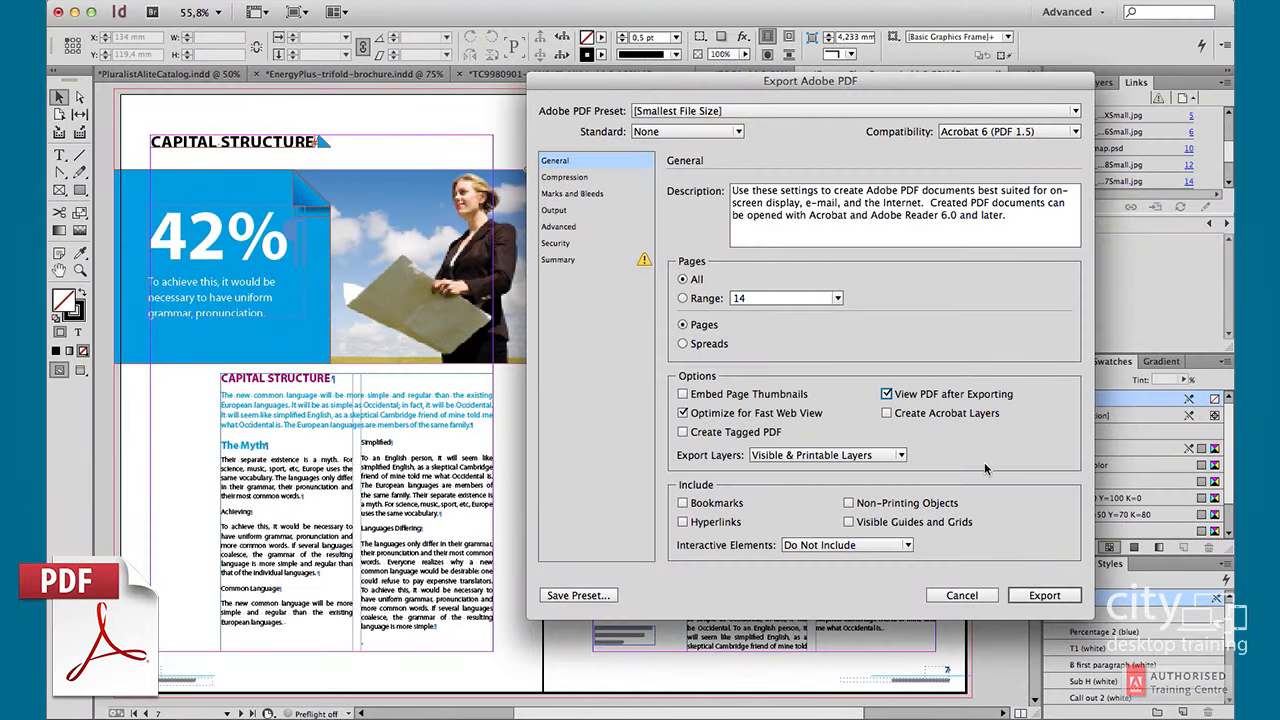
click(1044, 595)
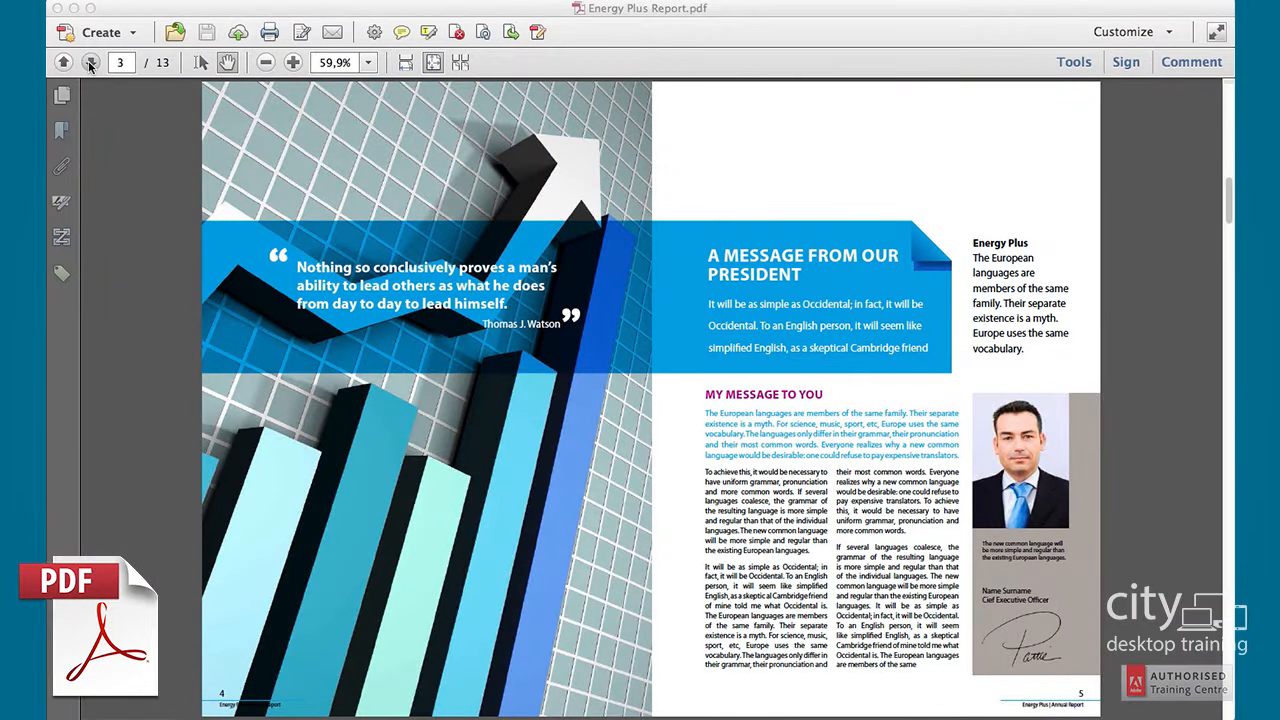
click(91, 62)
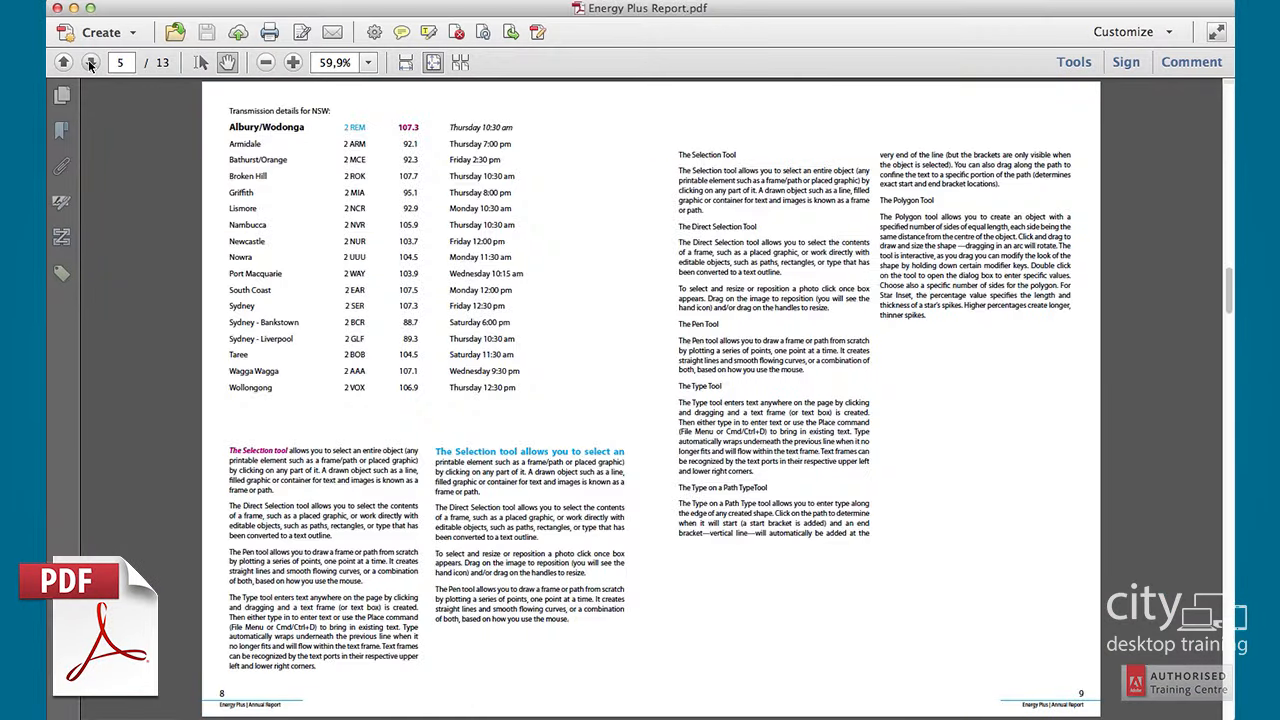